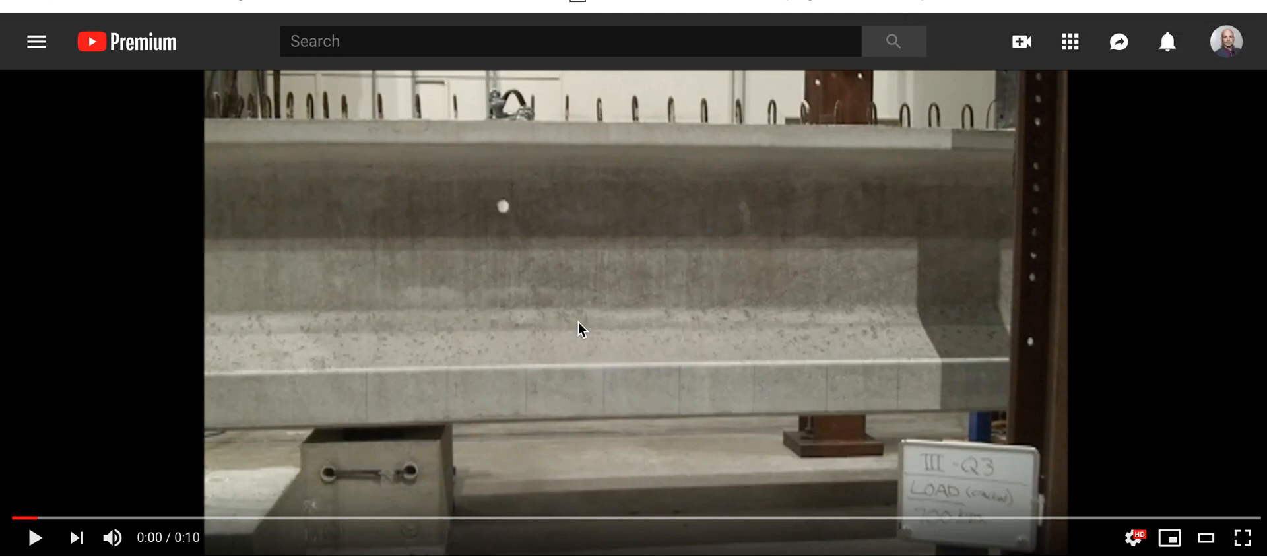
pyautogui.moveTo(360, 288)
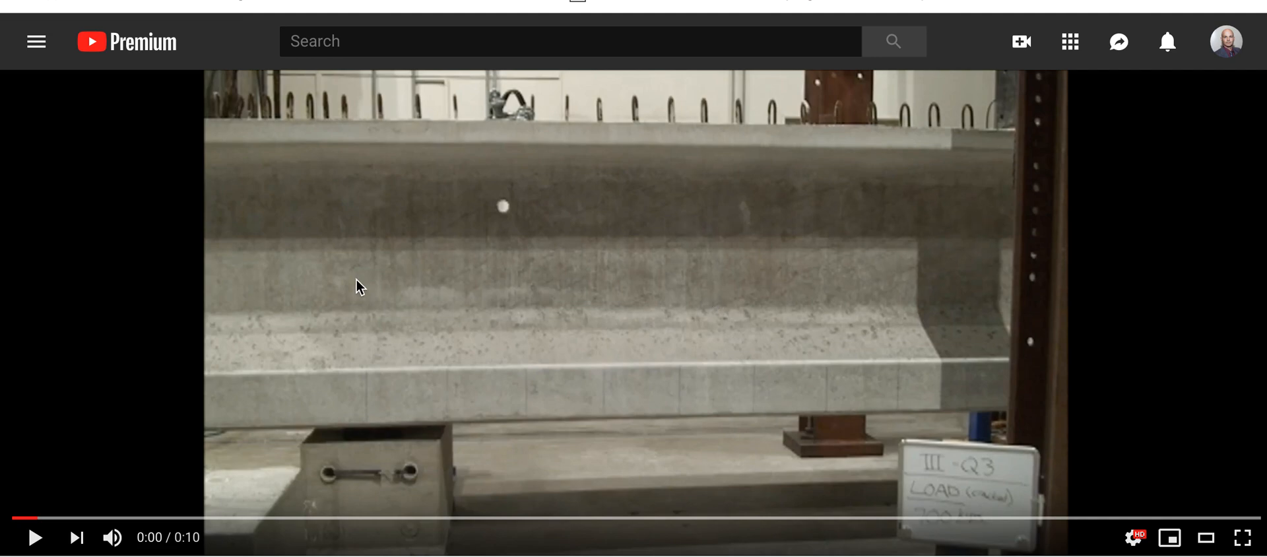
pyautogui.moveTo(883, 247)
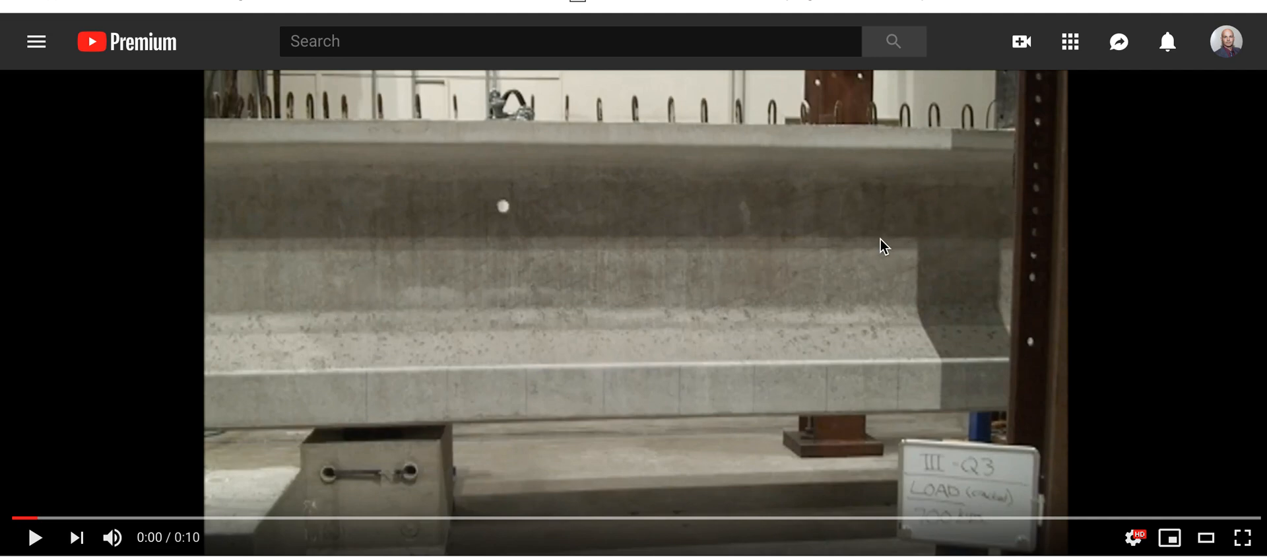
pyautogui.moveTo(384, 306)
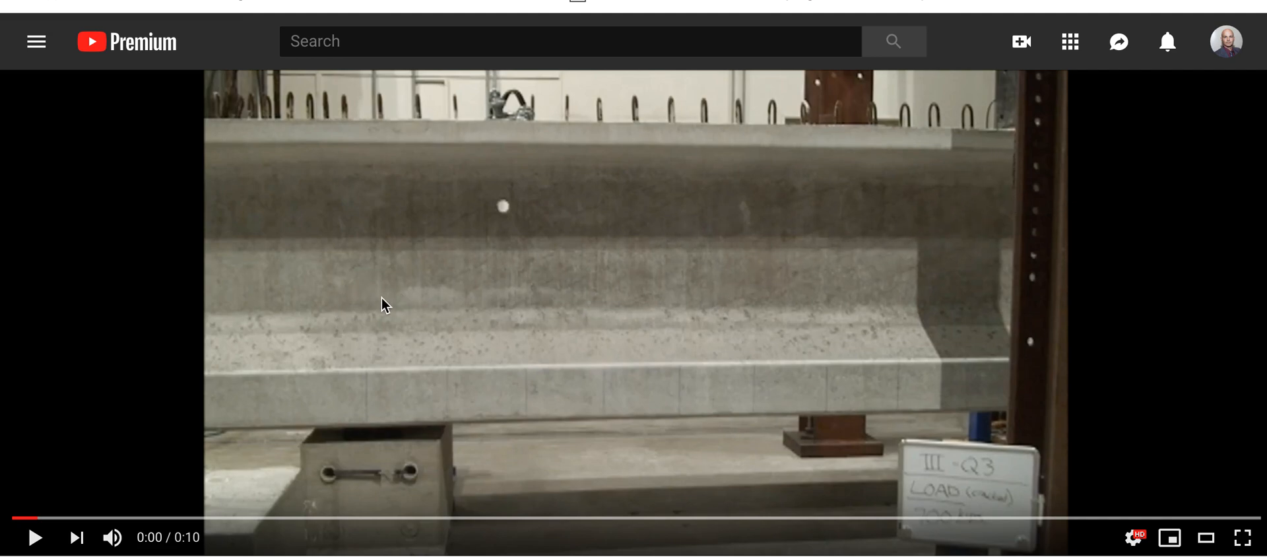
pyautogui.moveTo(404, 123)
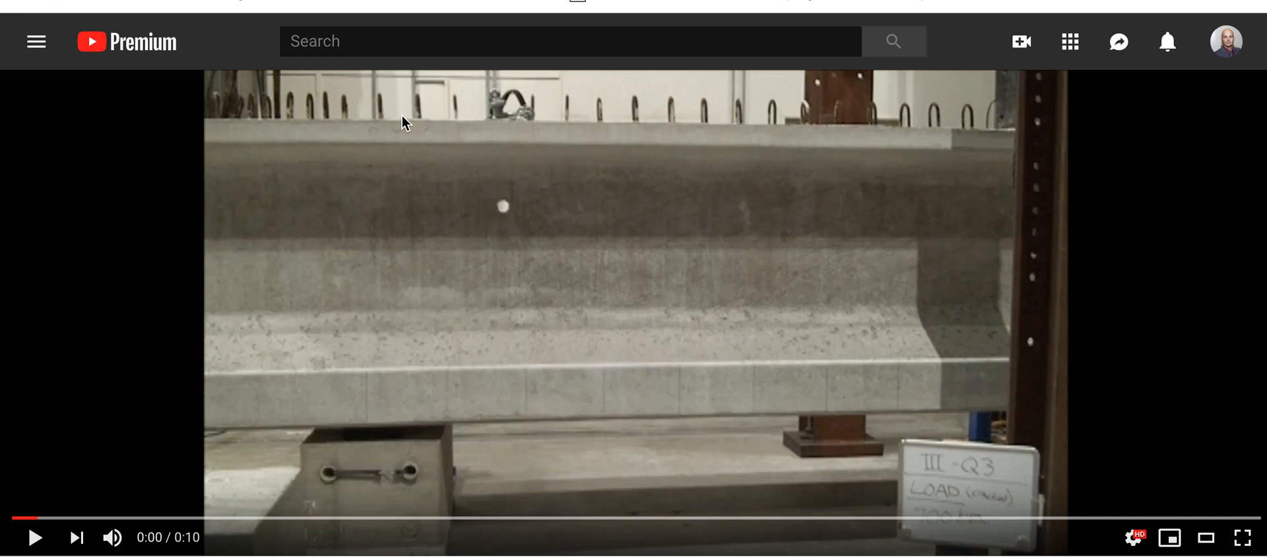
pyautogui.moveTo(720, 123)
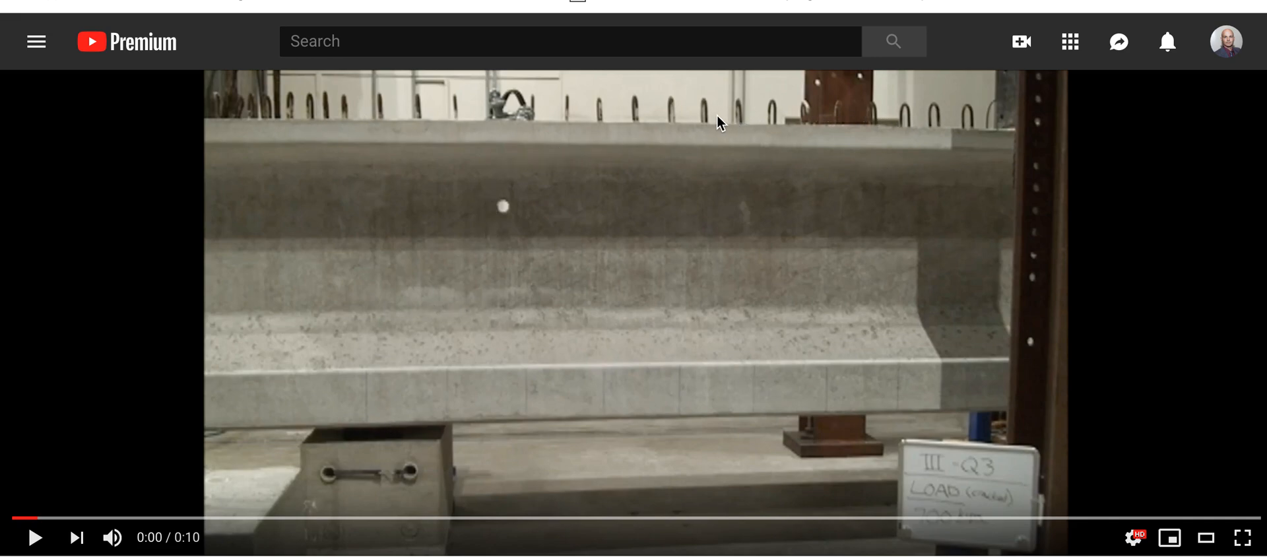
pyautogui.moveTo(767, 235)
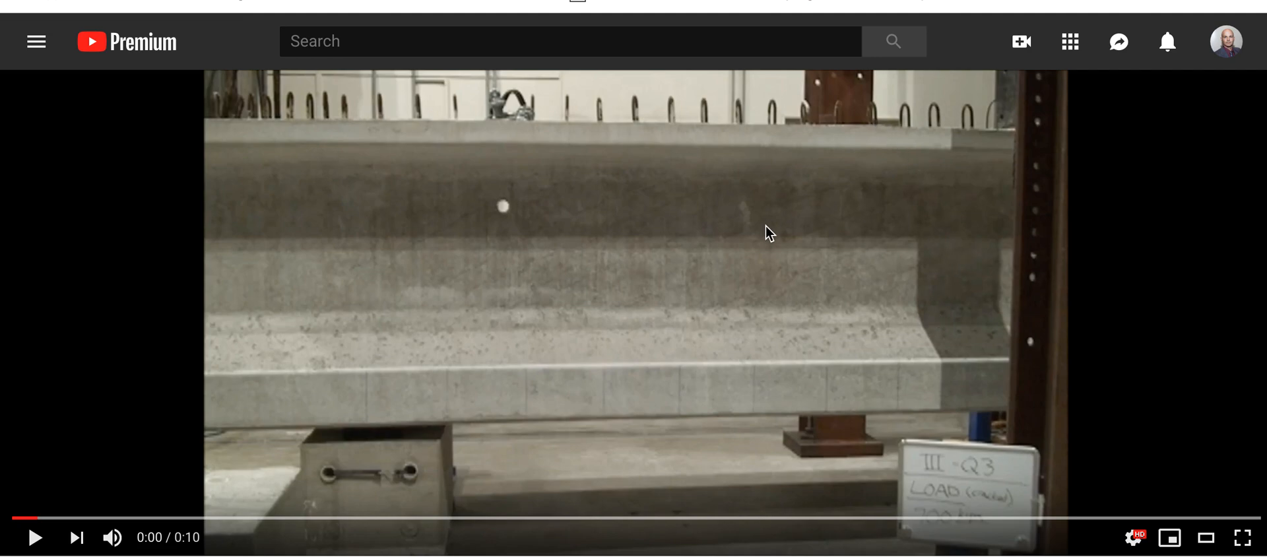
pyautogui.moveTo(993, 220)
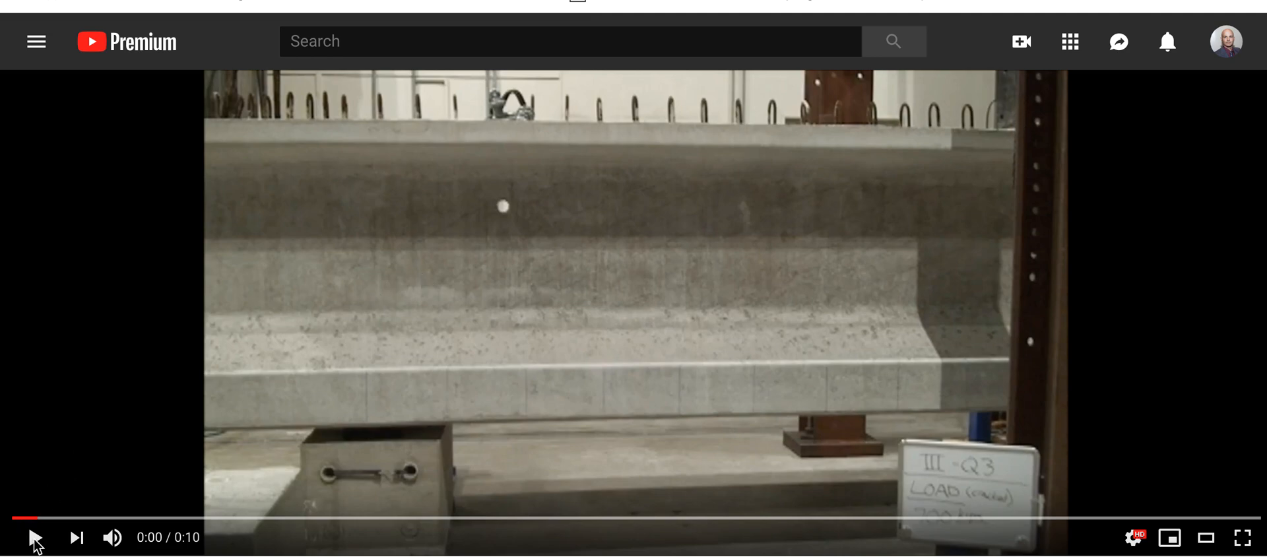
pyautogui.moveTo(33, 536)
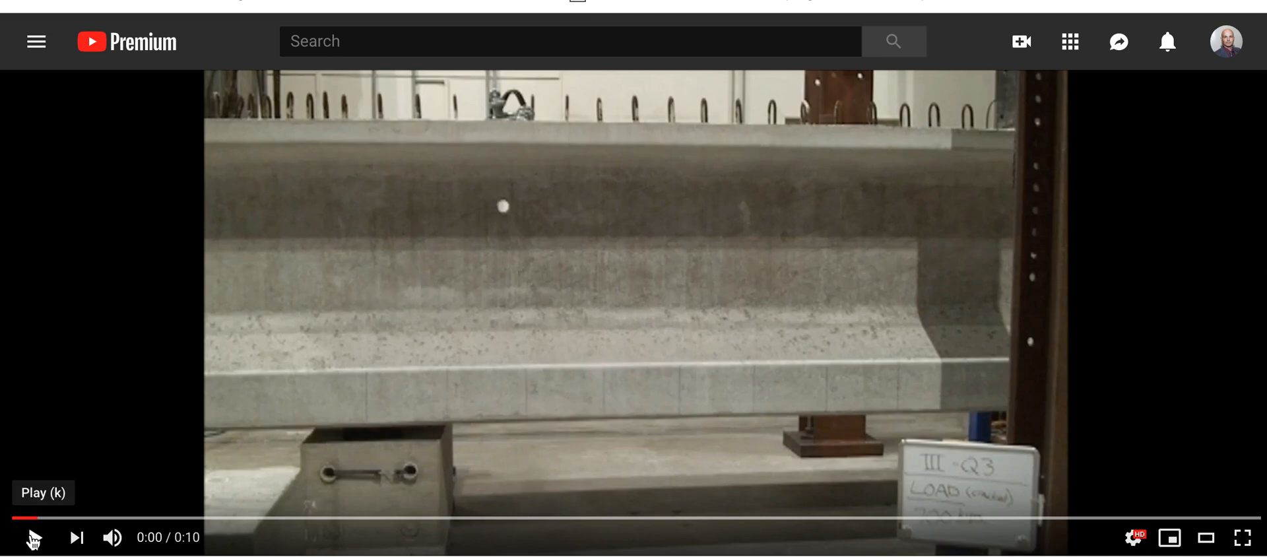
# Set the shear test video's playback speed to 0.25 and close the settings menu.
pyautogui.click(33, 536)
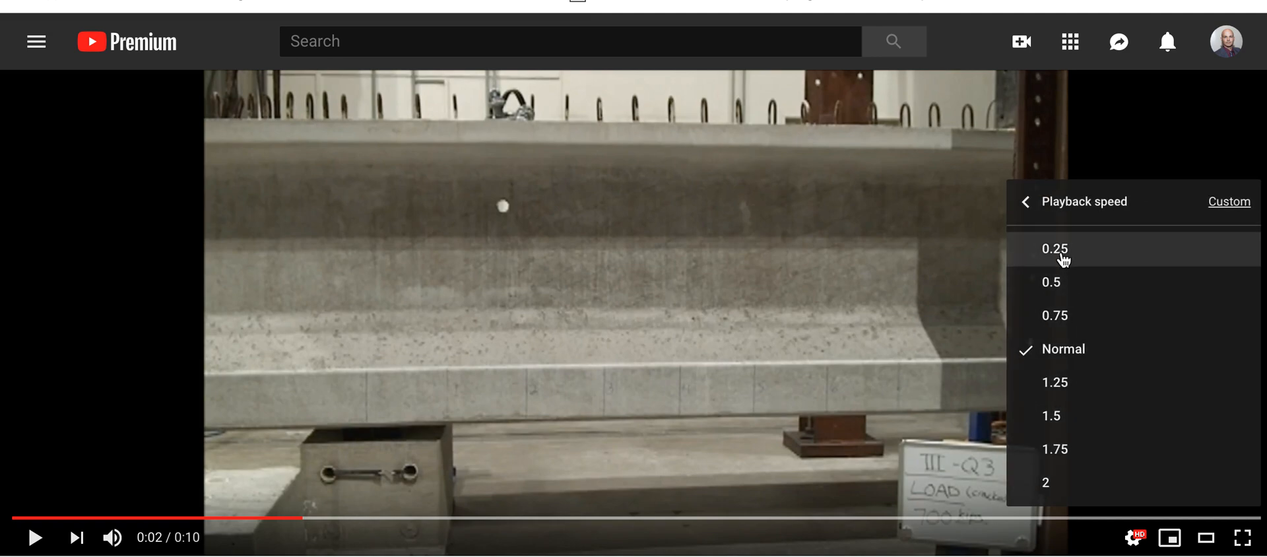
pyautogui.click(1055, 248)
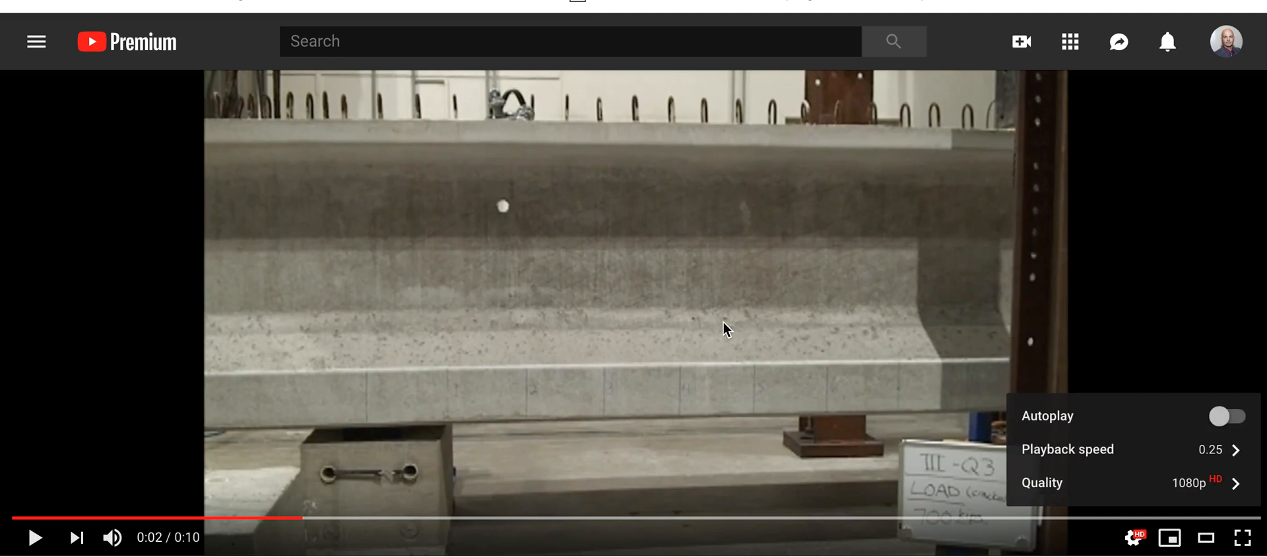
pyautogui.click(1226, 415)
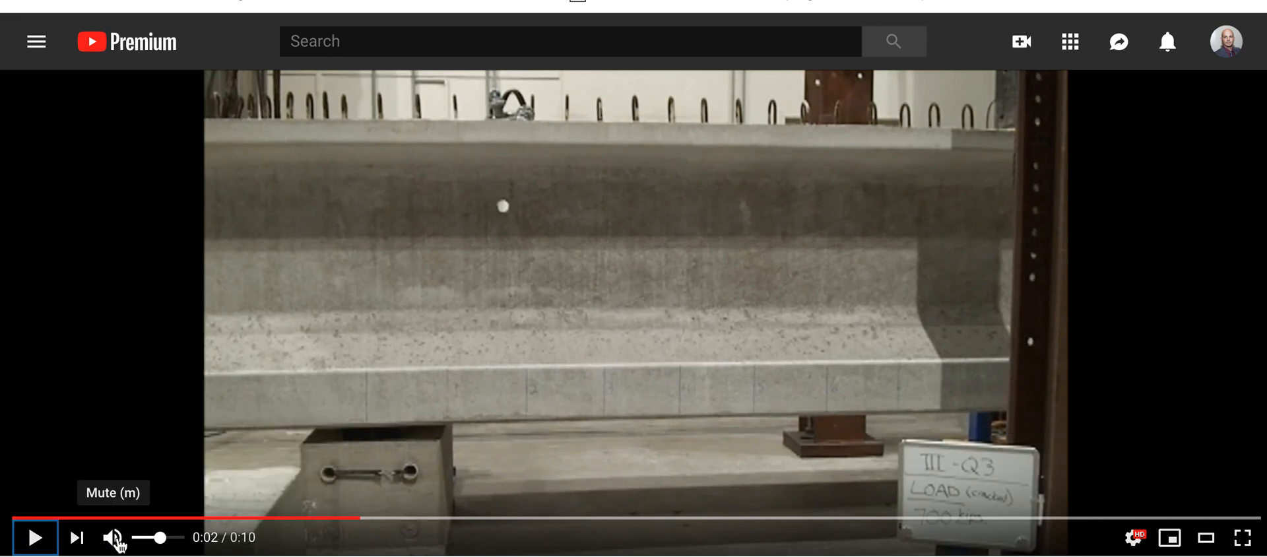
# Mute the video and pause it at 0:03 as the girder web starts cracking.
pyautogui.click(34, 536)
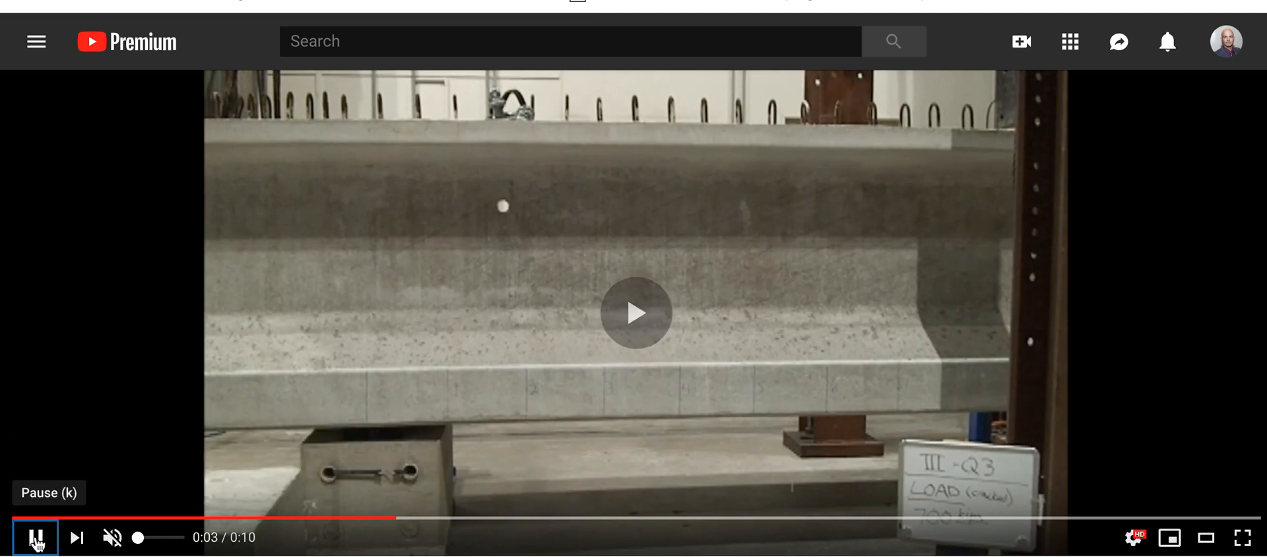
pyautogui.click(35, 537)
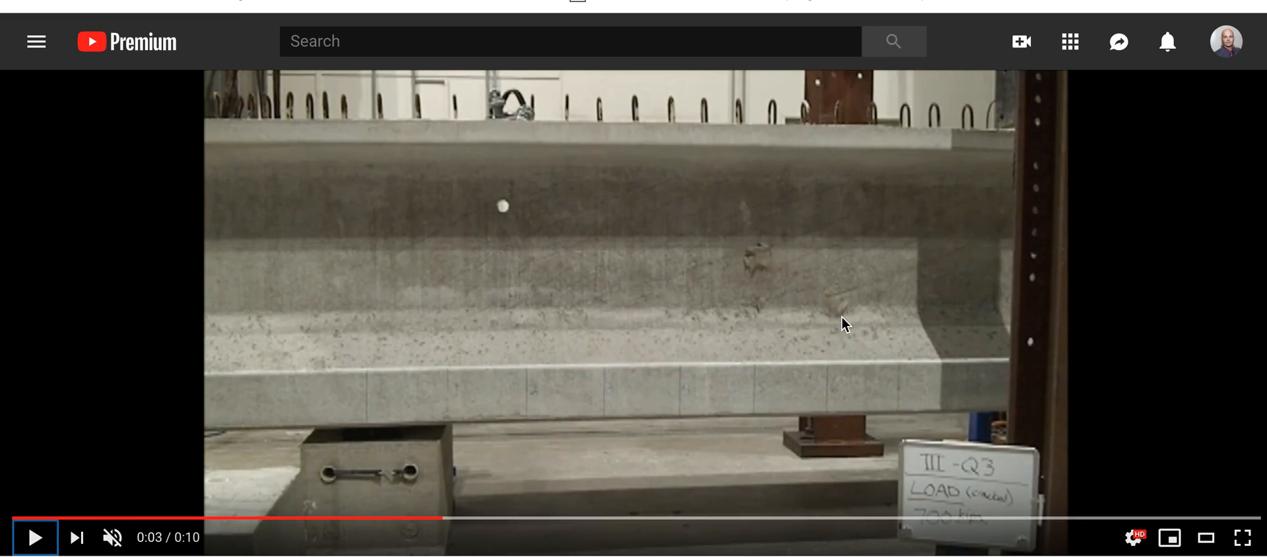
pyautogui.moveTo(748, 267)
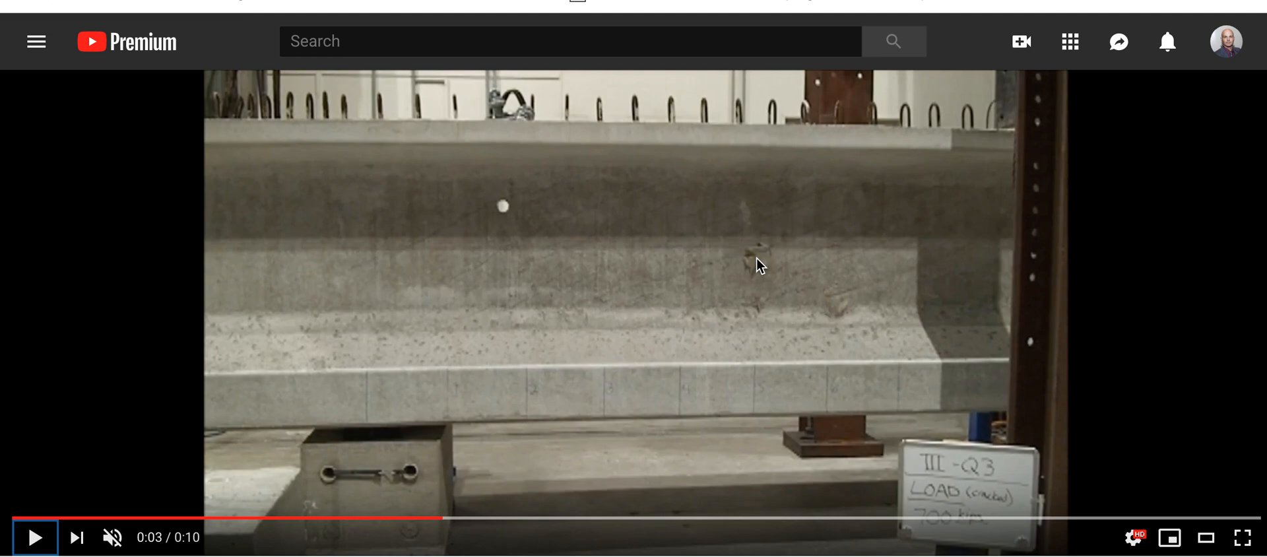
pyautogui.moveTo(560, 392)
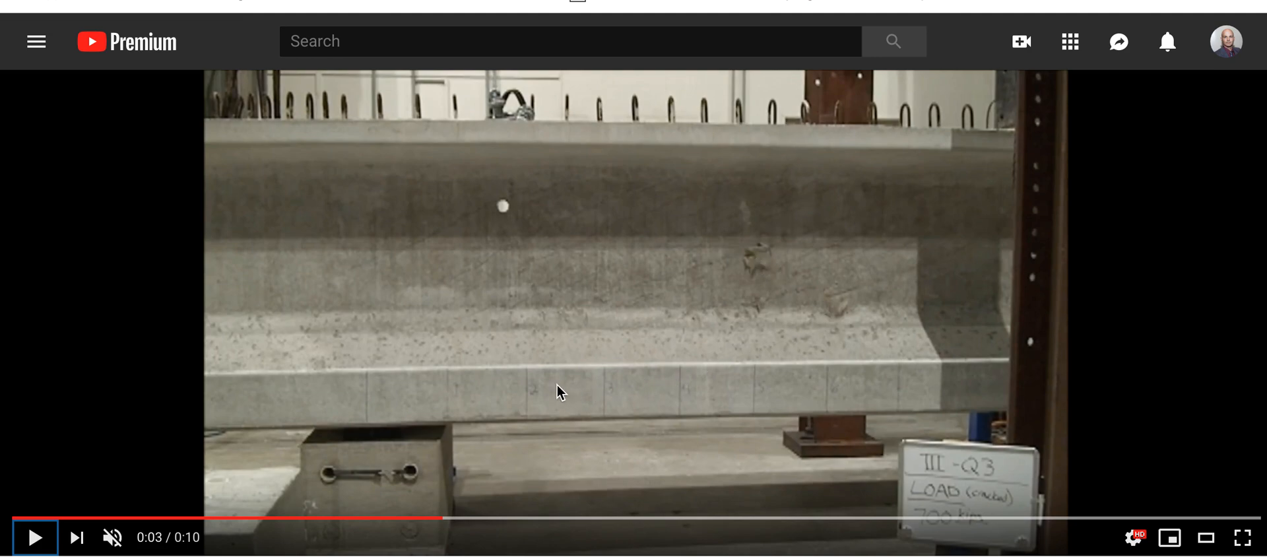
pyautogui.moveTo(619, 391)
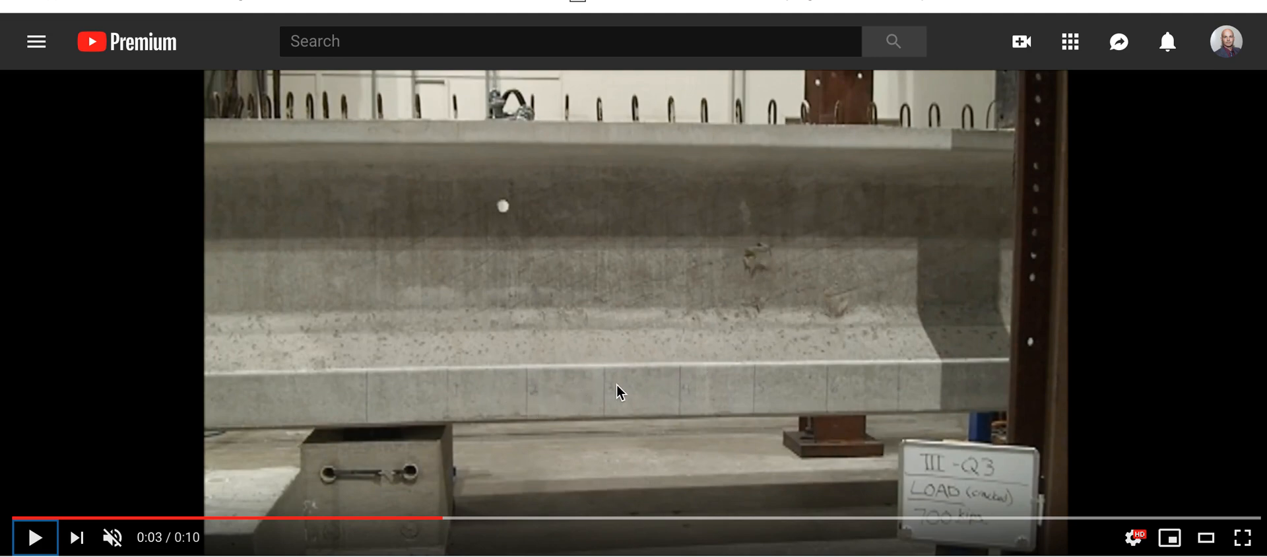
pyautogui.moveTo(836, 309)
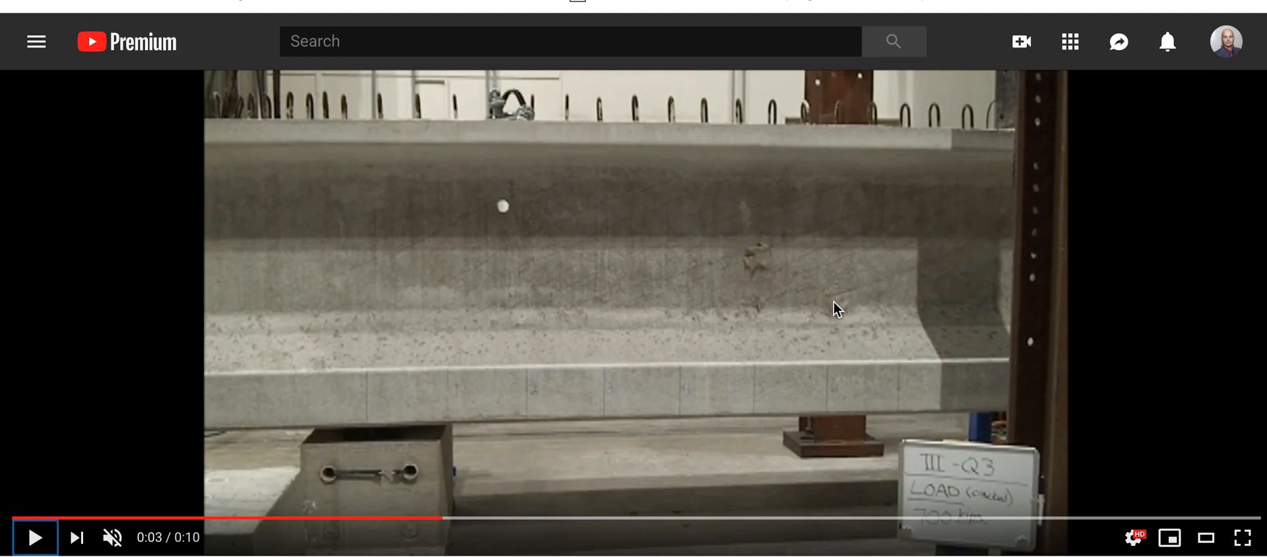
pyautogui.moveTo(760, 291)
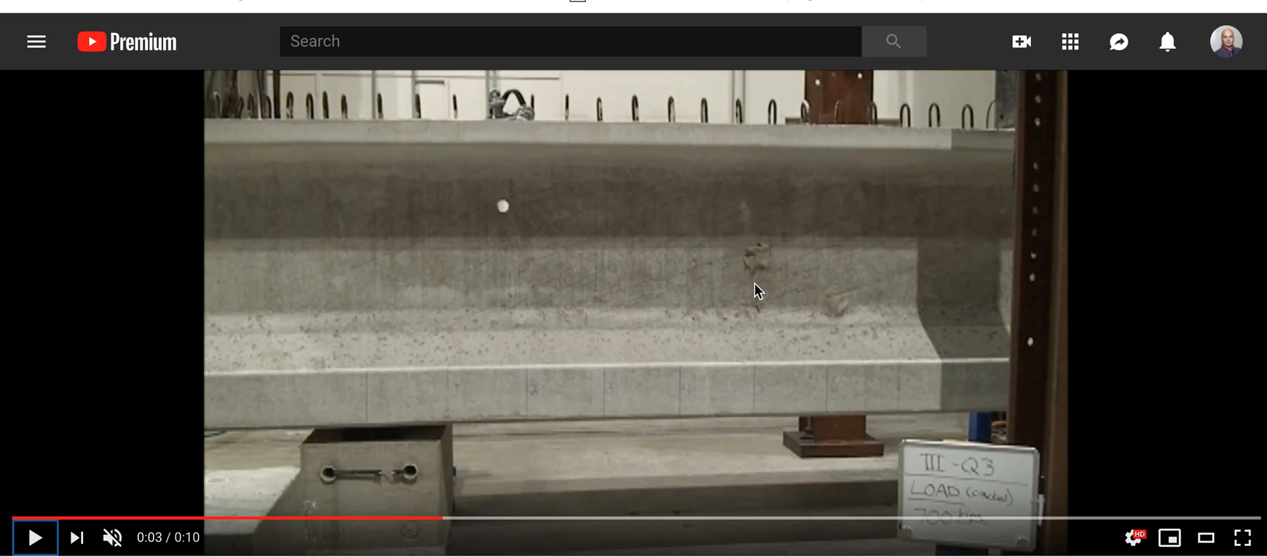
pyautogui.moveTo(760, 253)
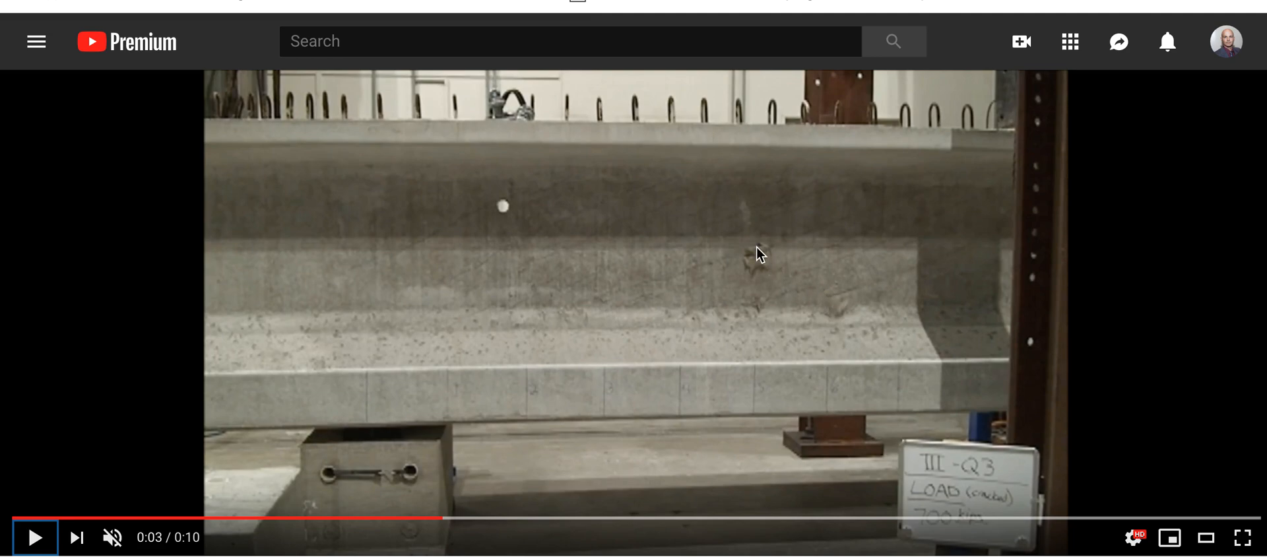
pyautogui.moveTo(846, 227)
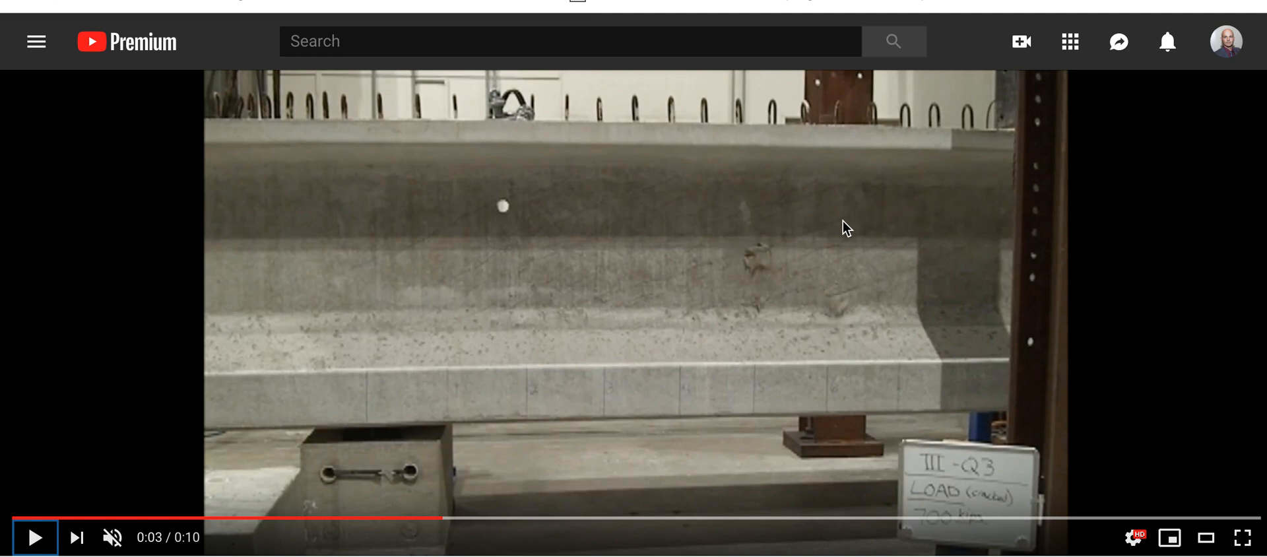
pyautogui.moveTo(850, 295)
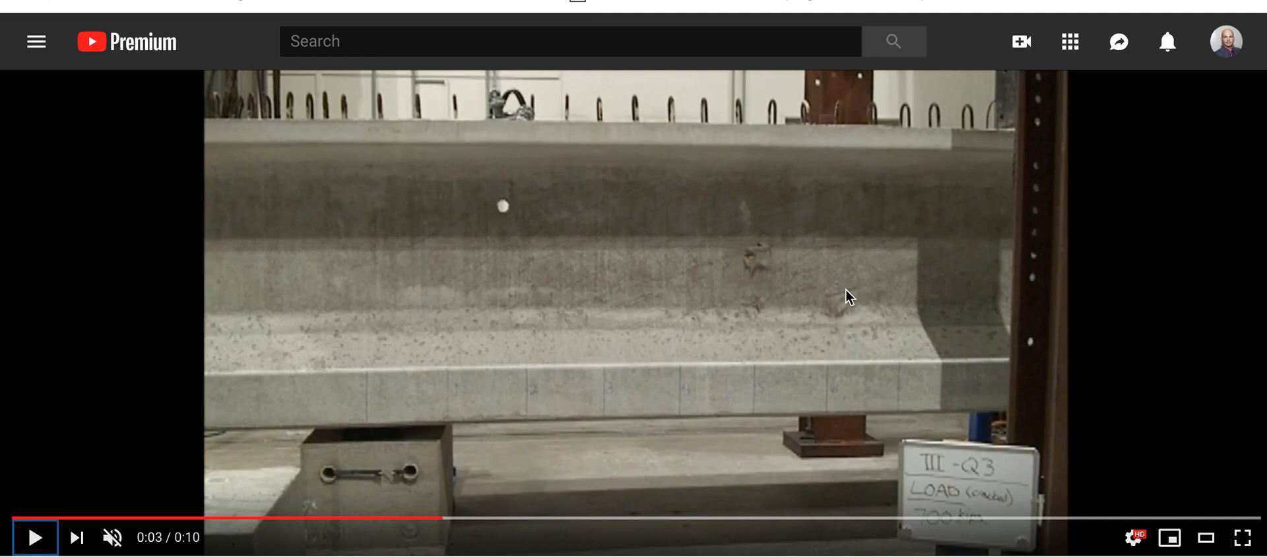
pyautogui.moveTo(651, 225)
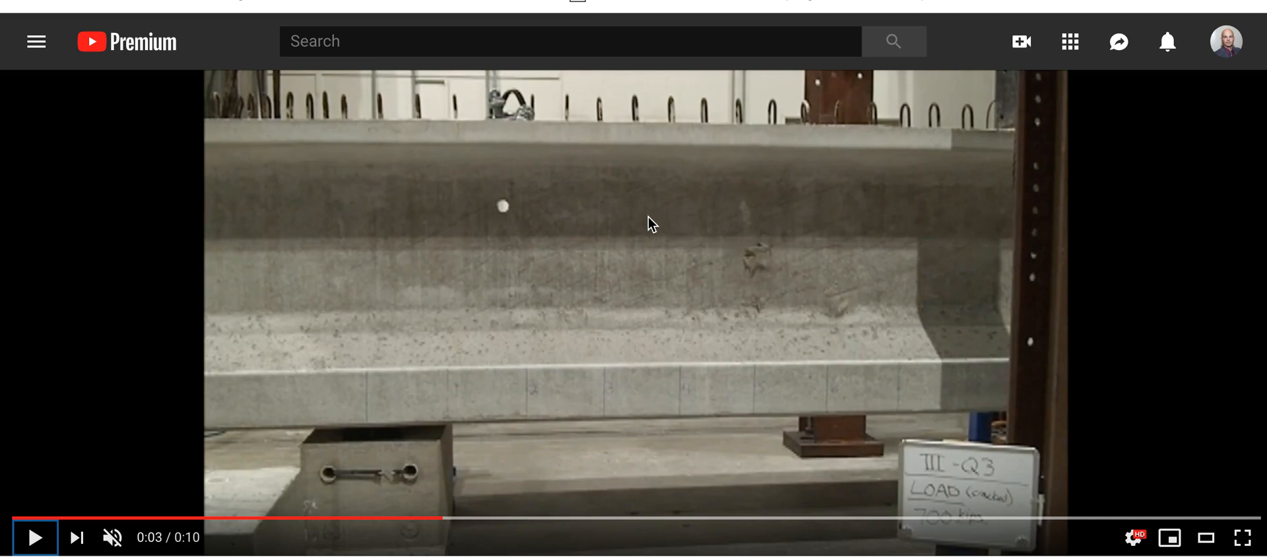
pyautogui.moveTo(821, 254)
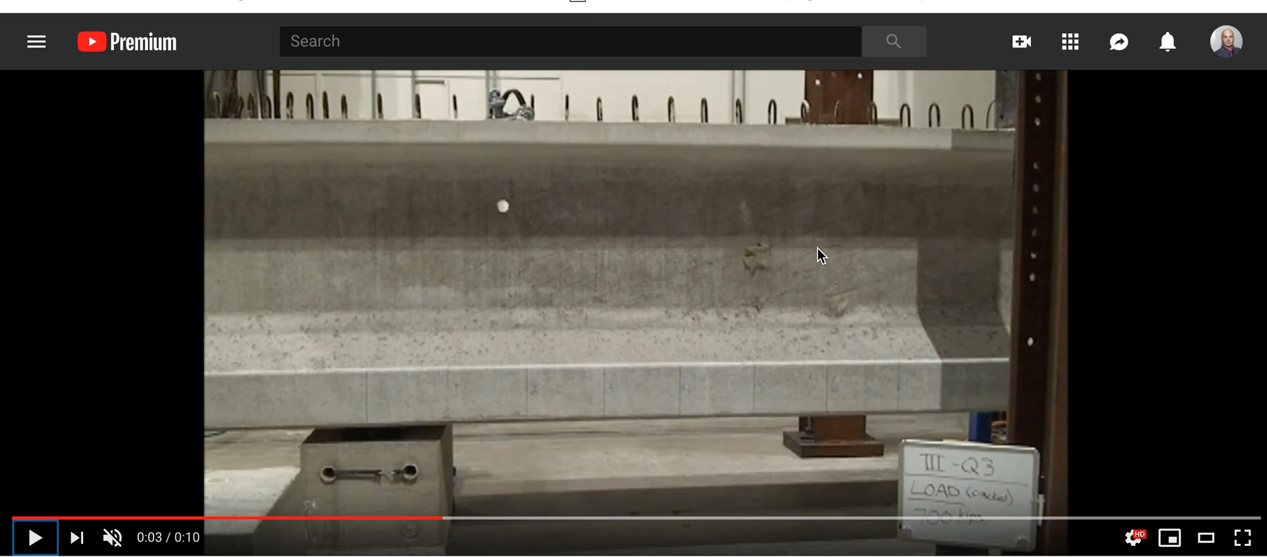
pyautogui.moveTo(631, 223)
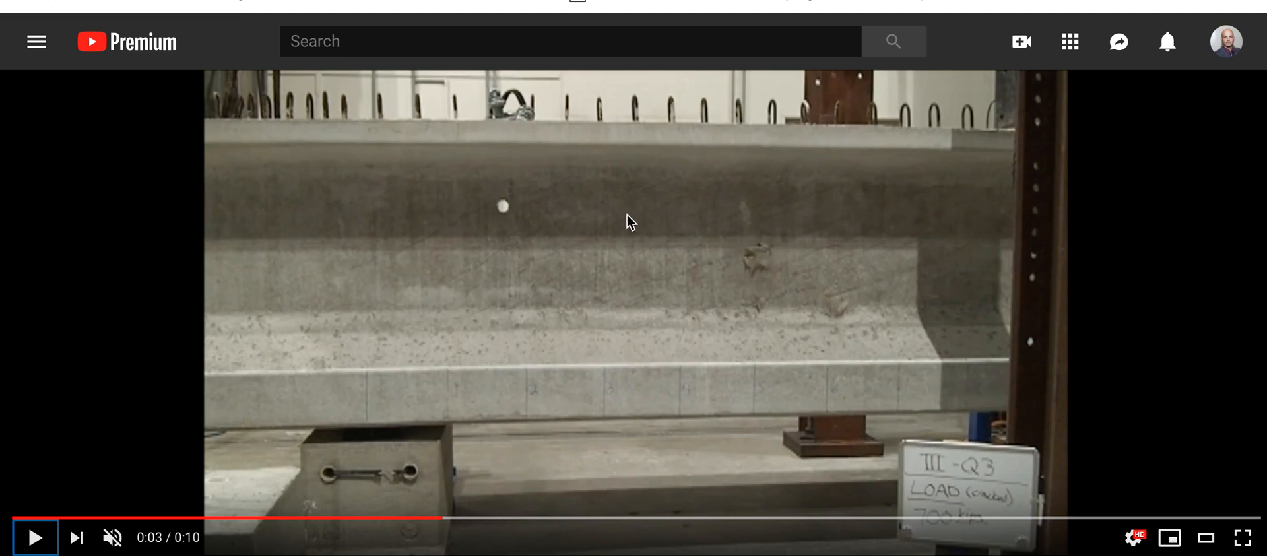
pyautogui.moveTo(867, 200)
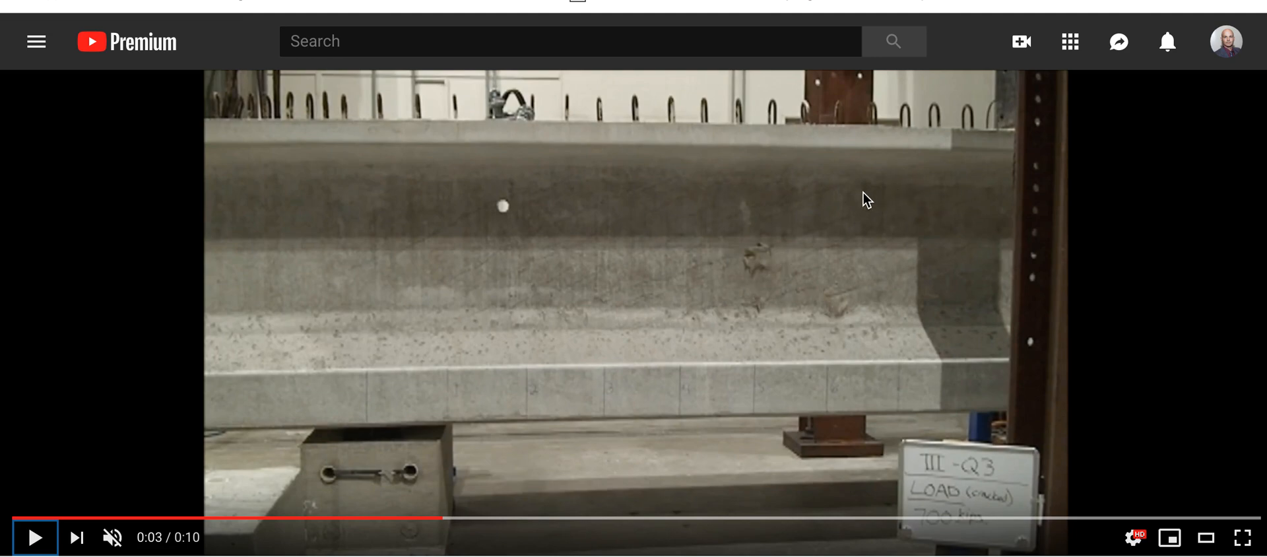
pyautogui.moveTo(899, 281)
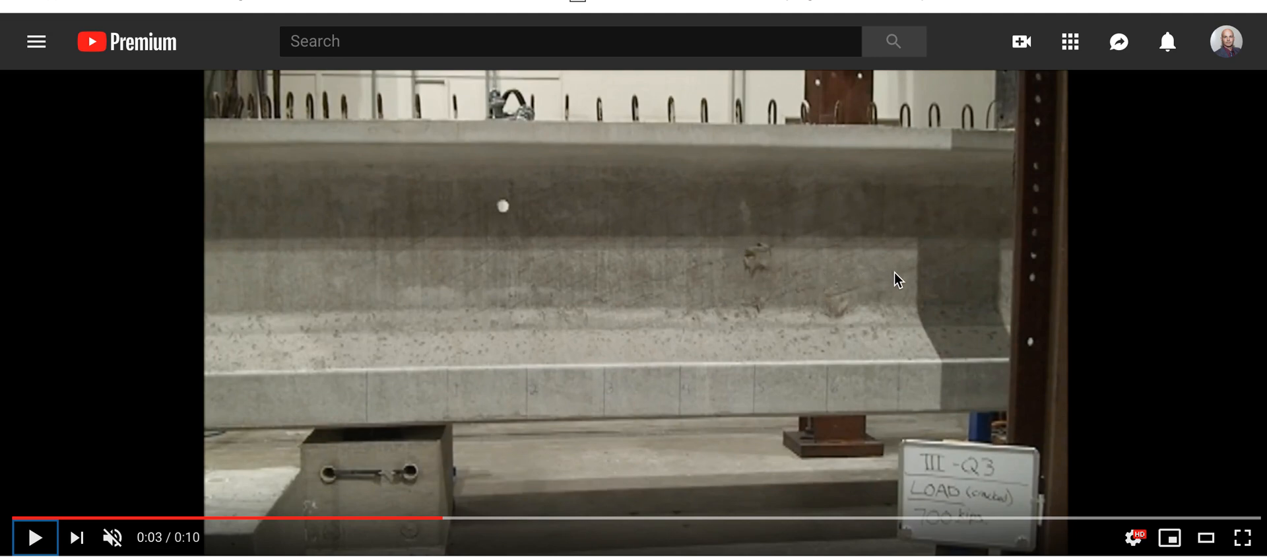
pyautogui.moveTo(186, 362)
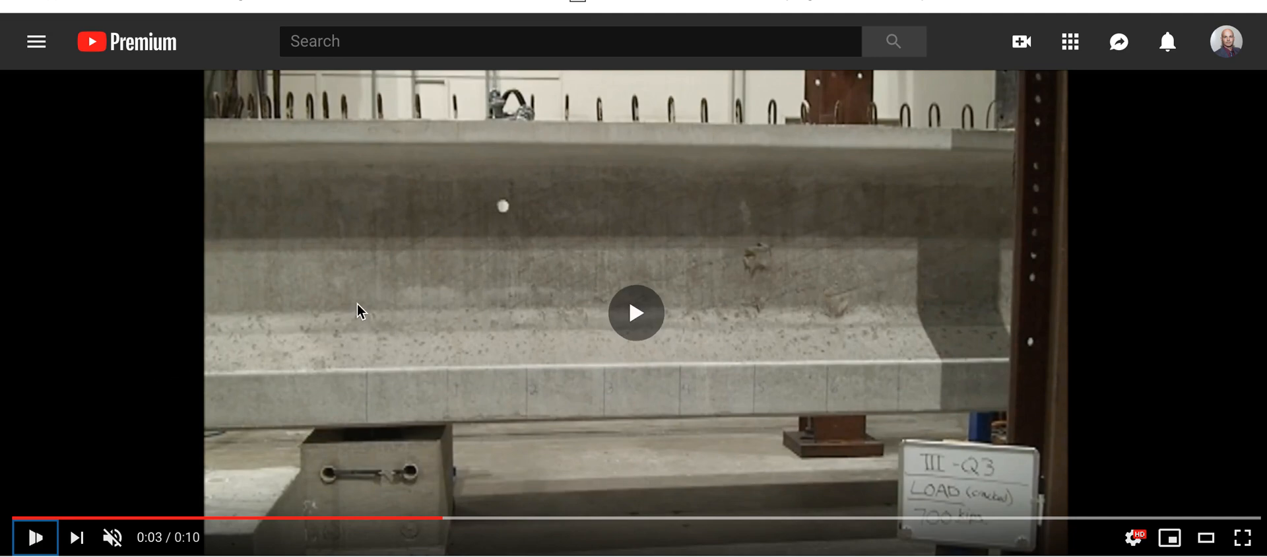
# Resume the slowed playback and let it run through the web bursting at 0:04.
pyautogui.click(637, 313)
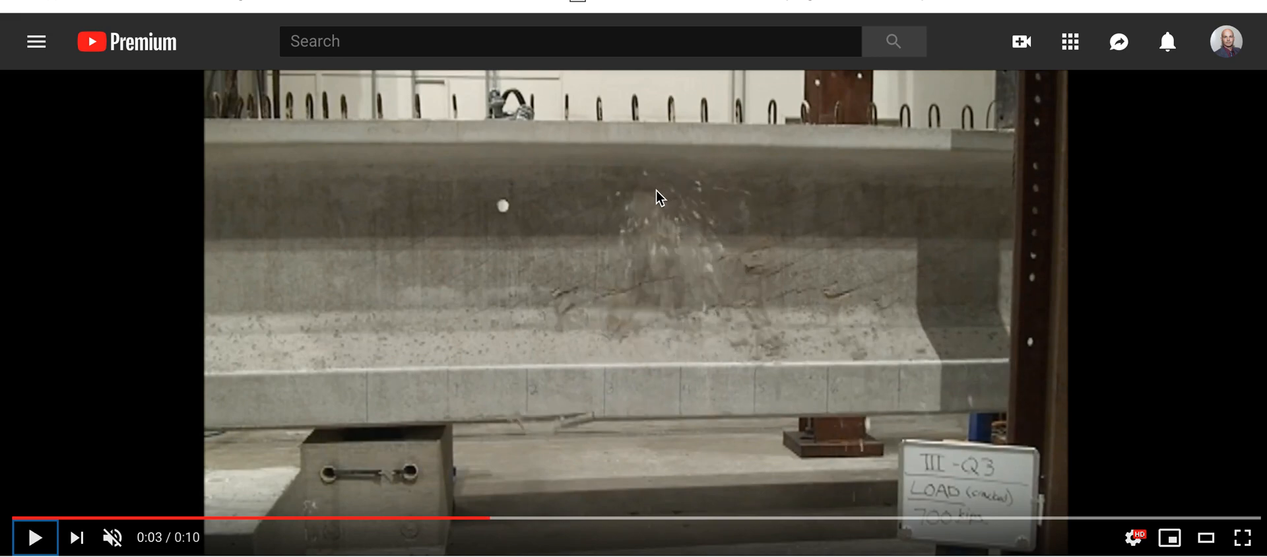
pyautogui.moveTo(646, 178)
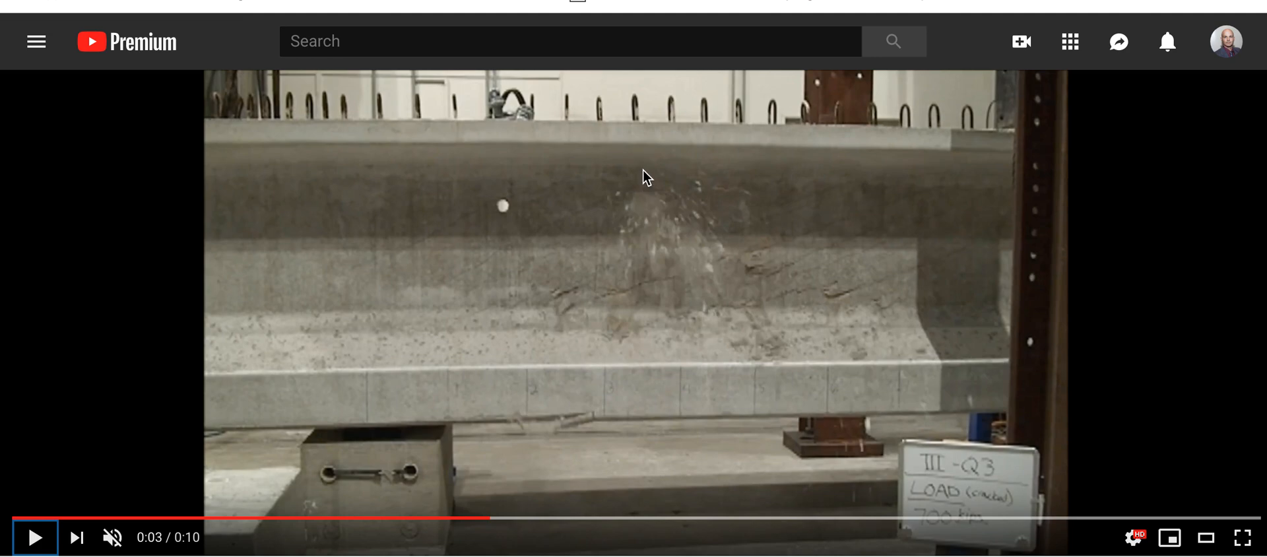
pyautogui.moveTo(709, 260)
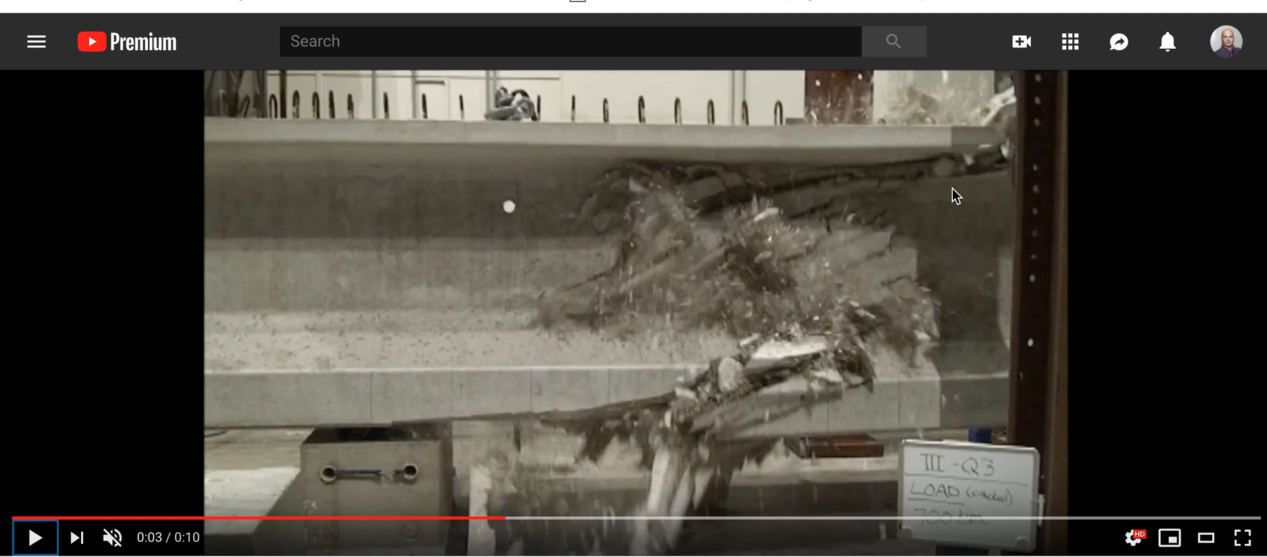
pyautogui.moveTo(816, 294)
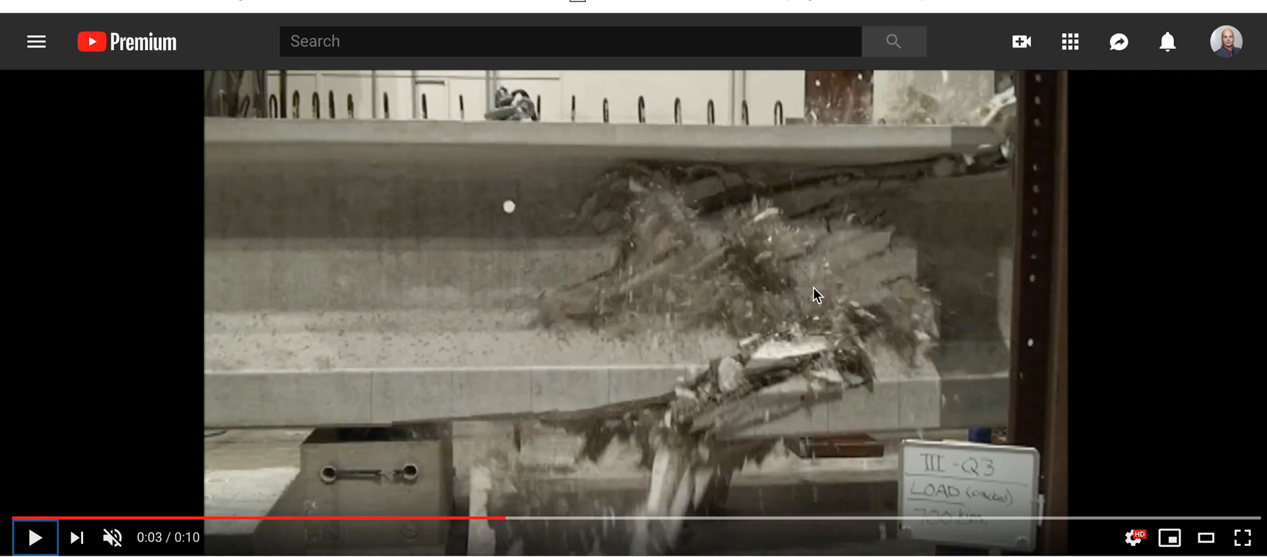
pyautogui.moveTo(761, 306)
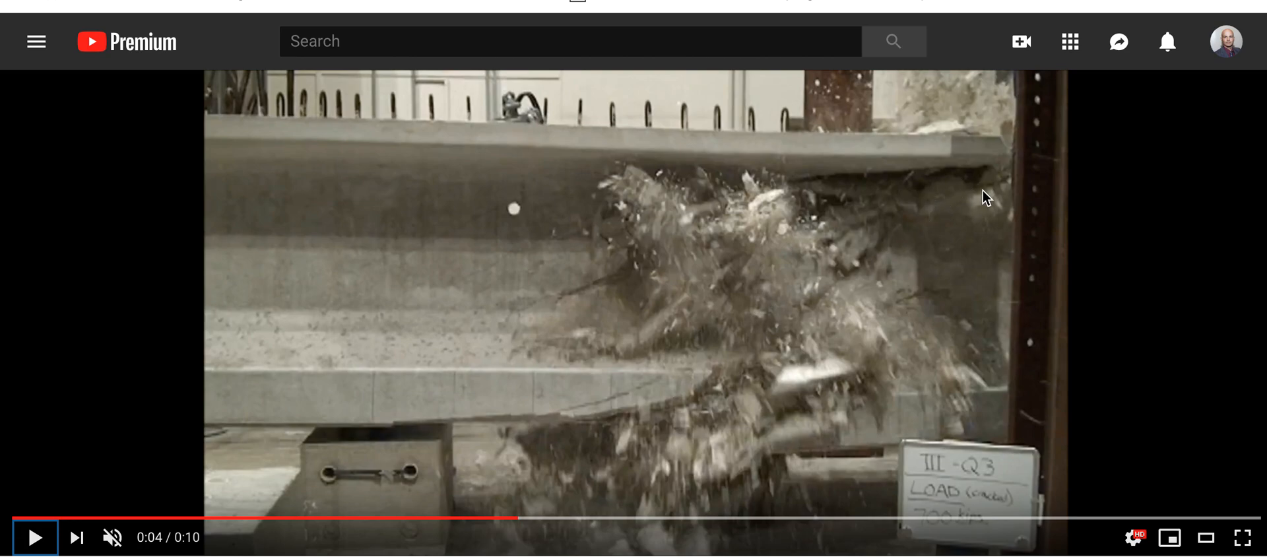
pyautogui.moveTo(905, 227)
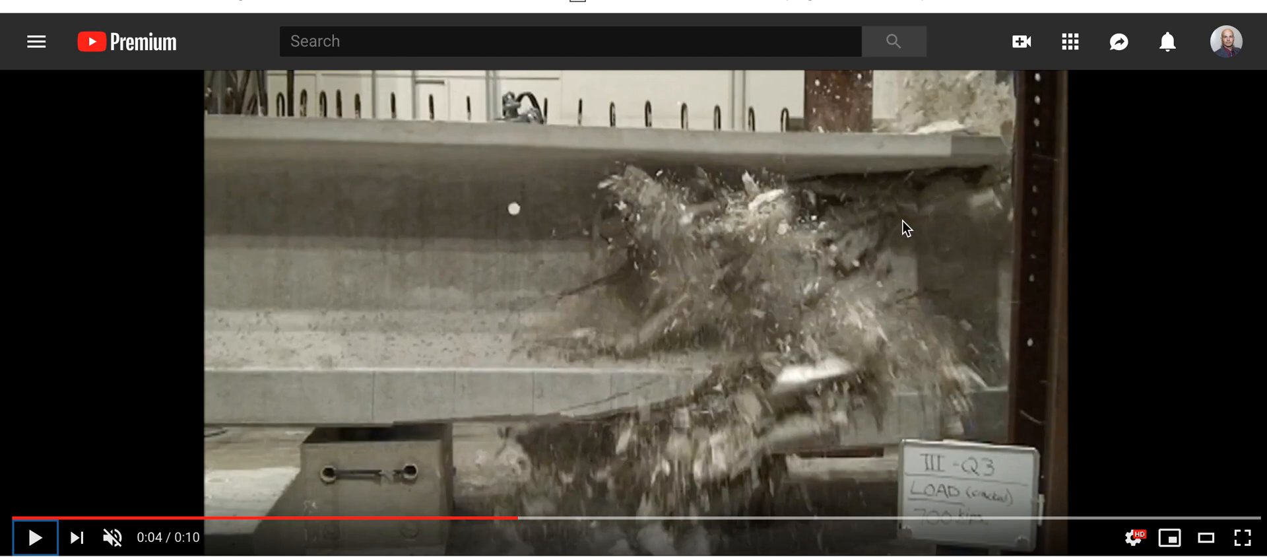
pyautogui.click(35, 536)
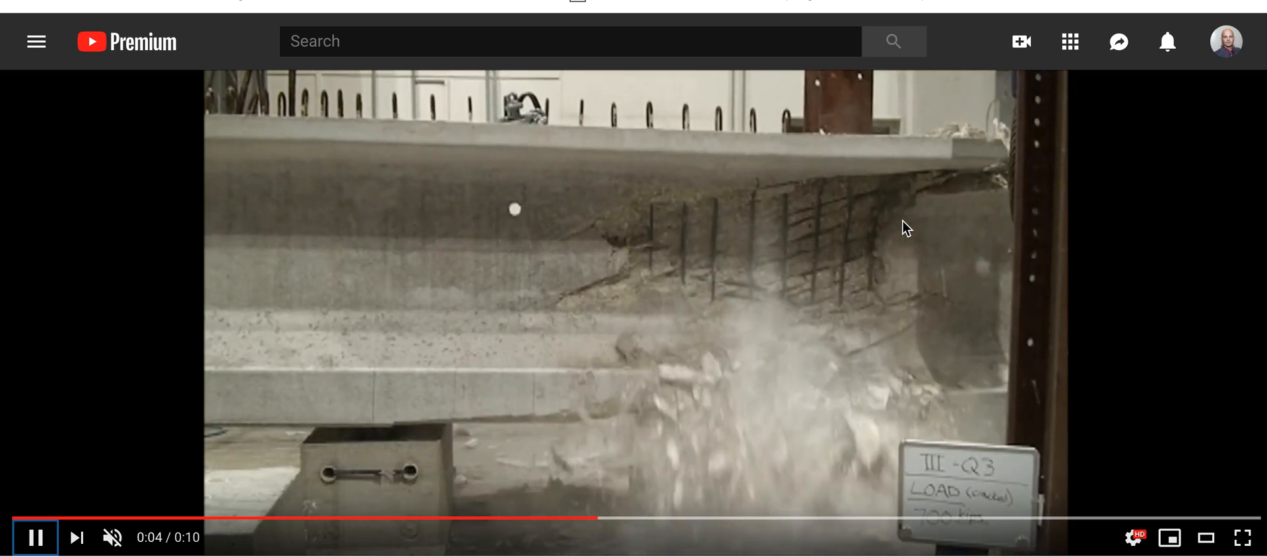
# Pause at 0:05 on the blown-out girder with its stirrups hanging bare.
pyautogui.click(634, 314)
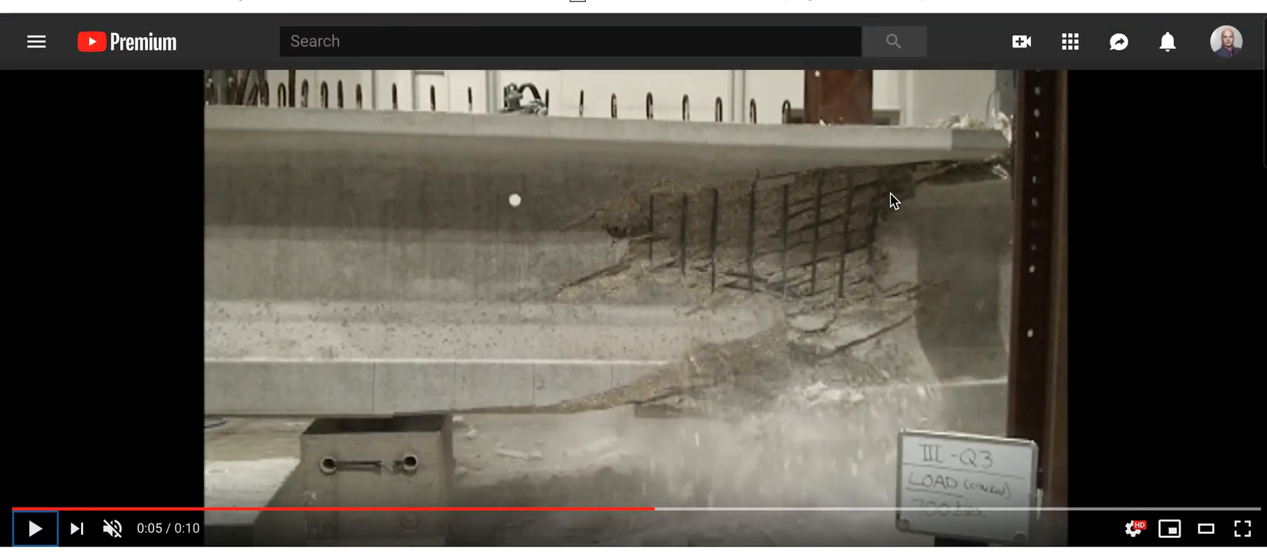
pyautogui.moveTo(522, 287)
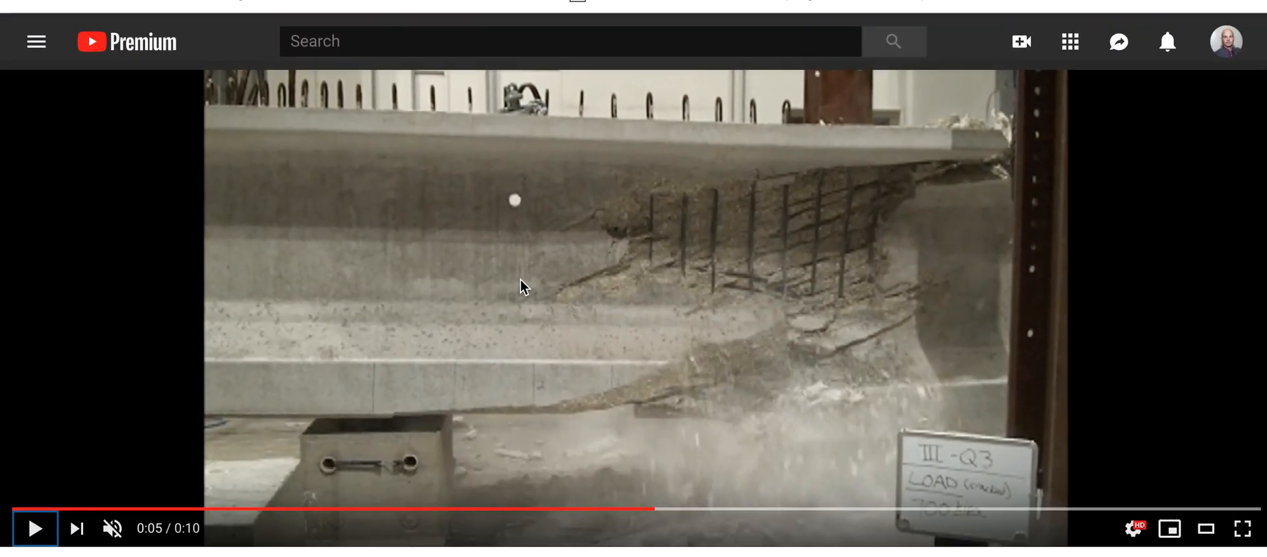
pyautogui.click(540, 276)
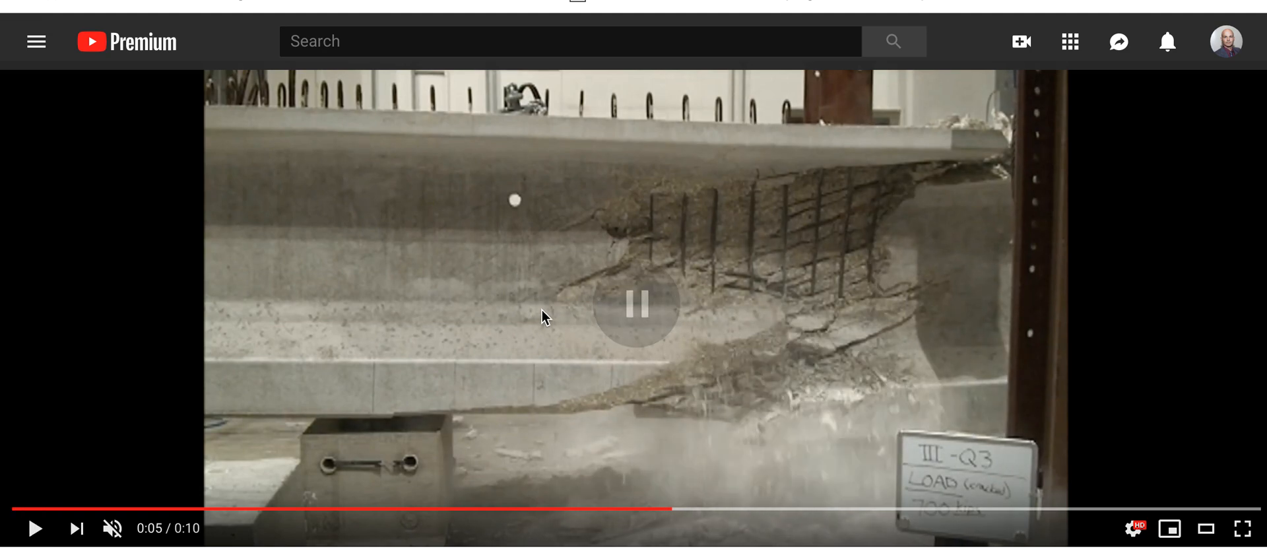
pyautogui.moveTo(404, 192)
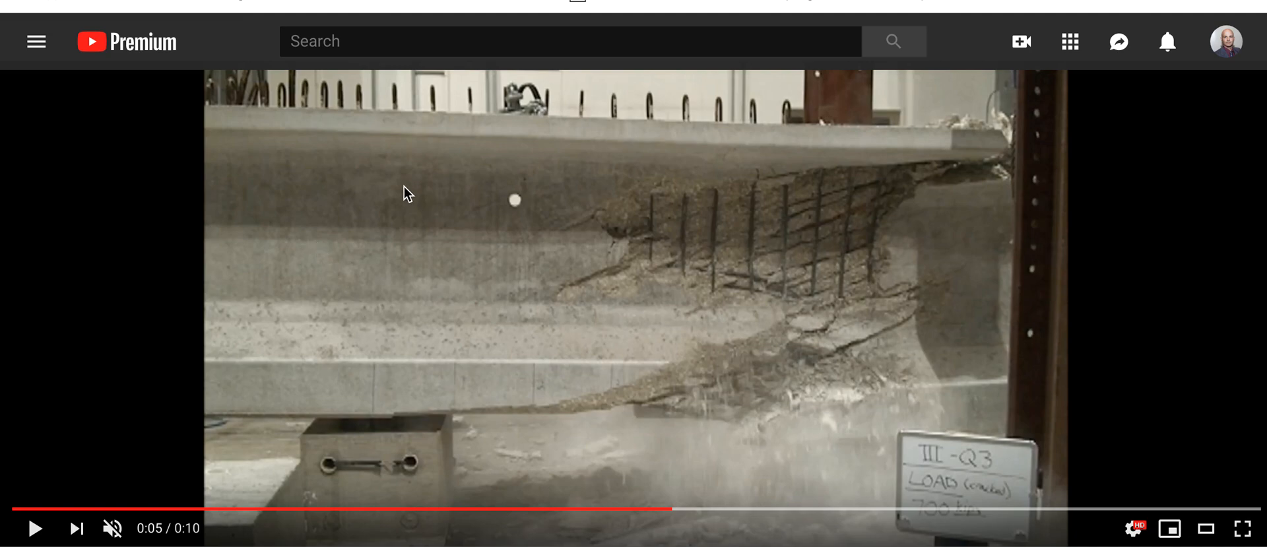
pyautogui.moveTo(670, 324)
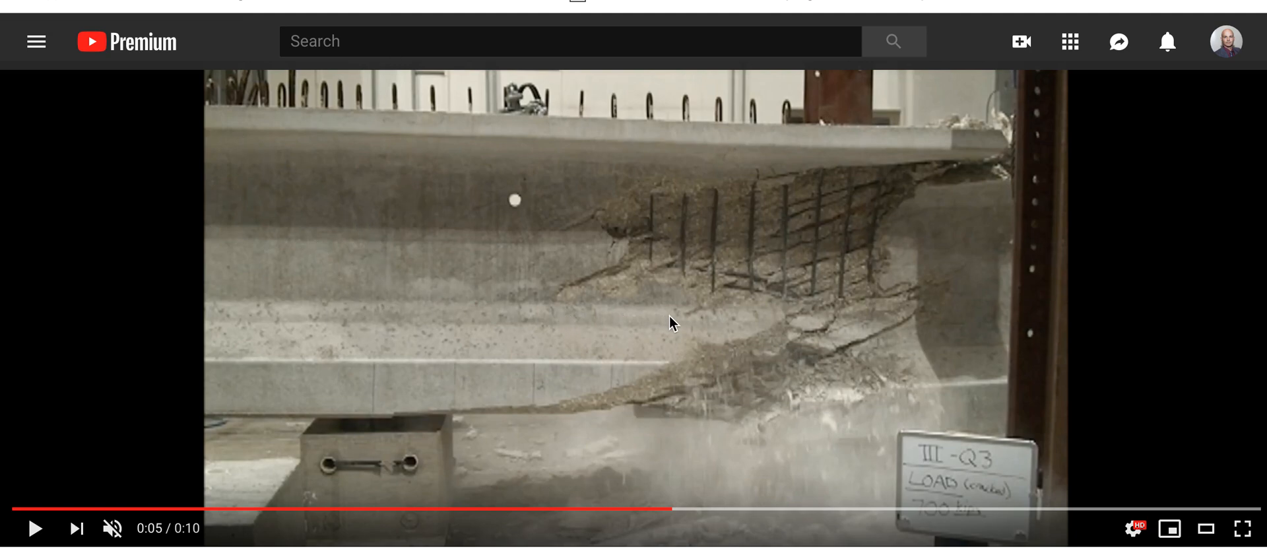
pyautogui.moveTo(517, 382)
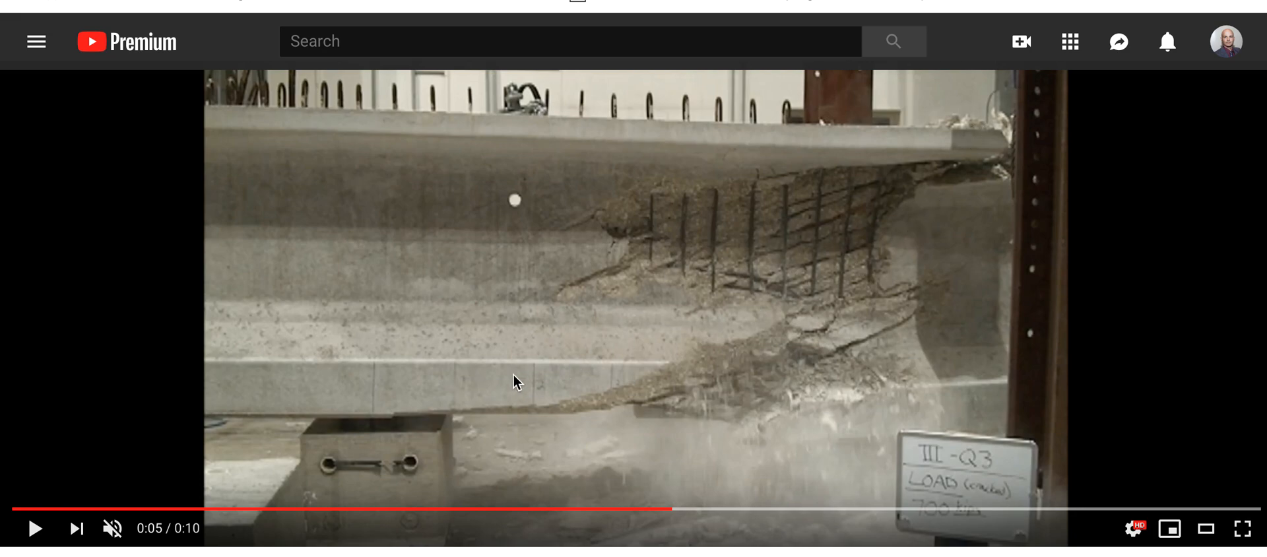
pyautogui.moveTo(697, 220)
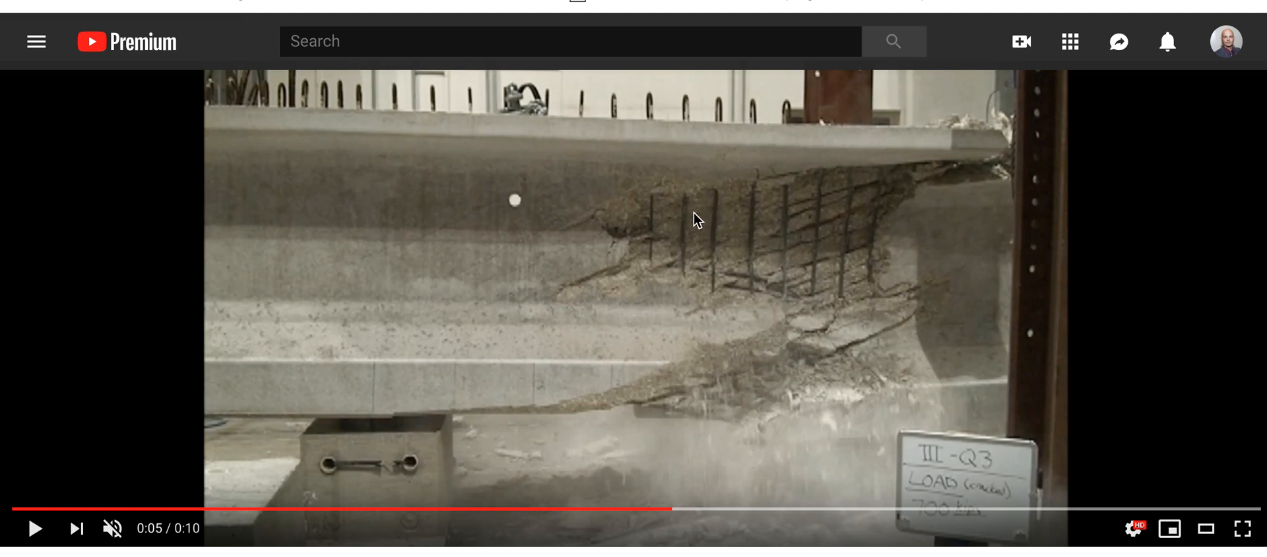
pyautogui.moveTo(761, 232)
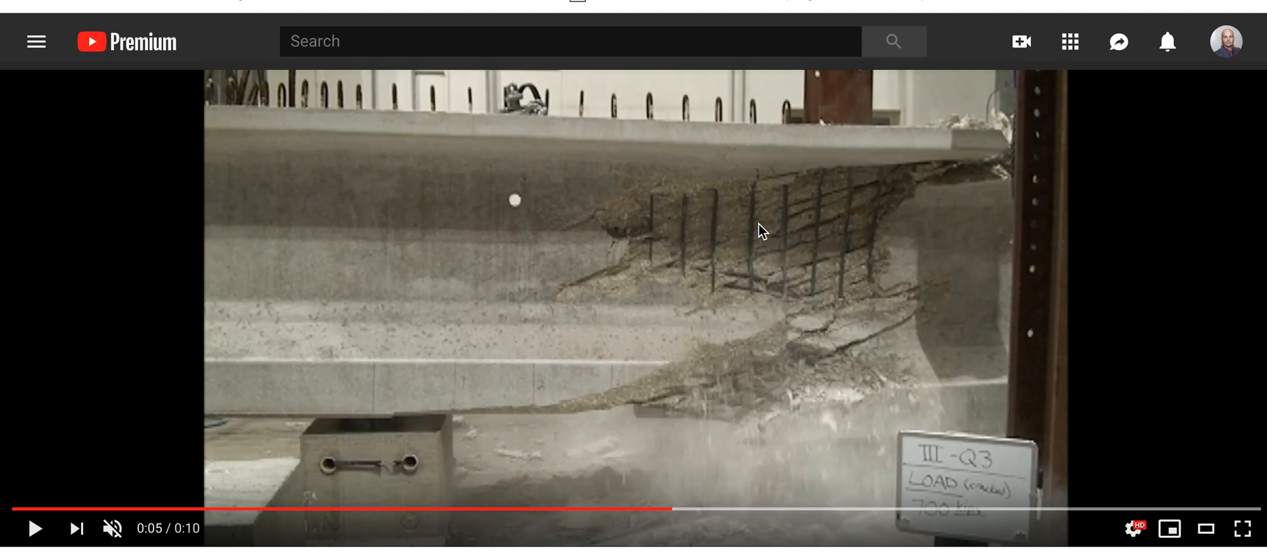
pyautogui.moveTo(757, 260)
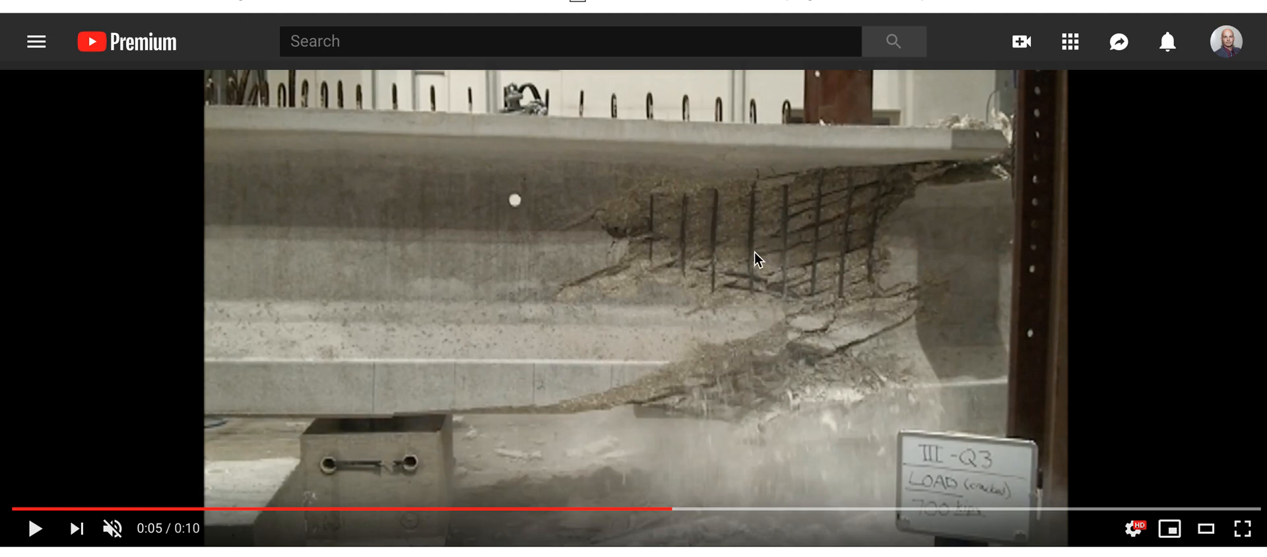
pyautogui.moveTo(766, 249)
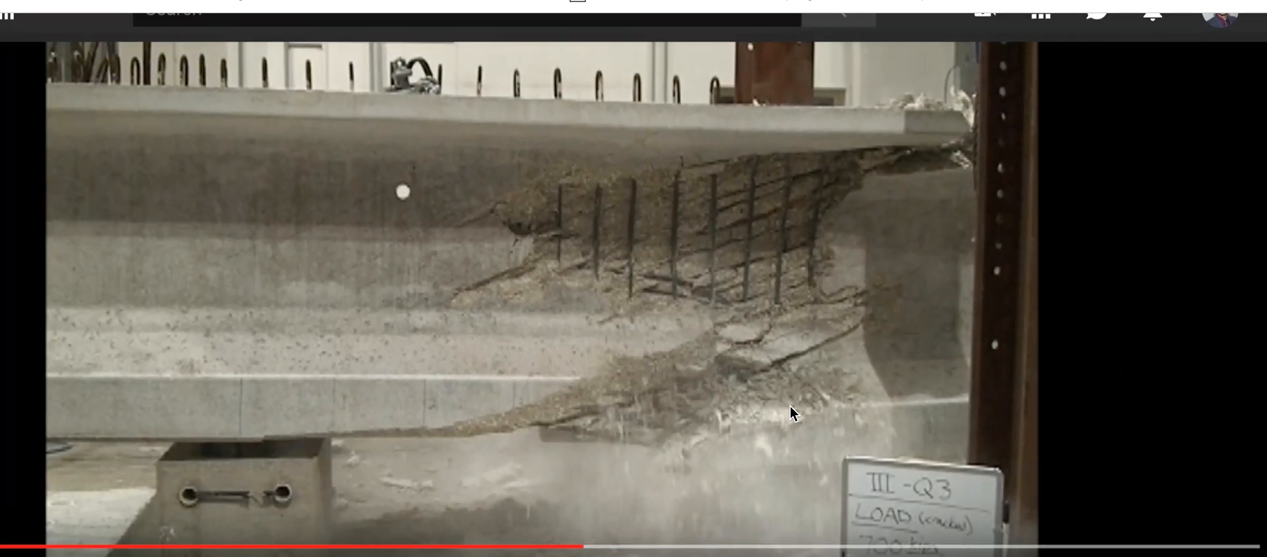
pyautogui.moveTo(437, 549)
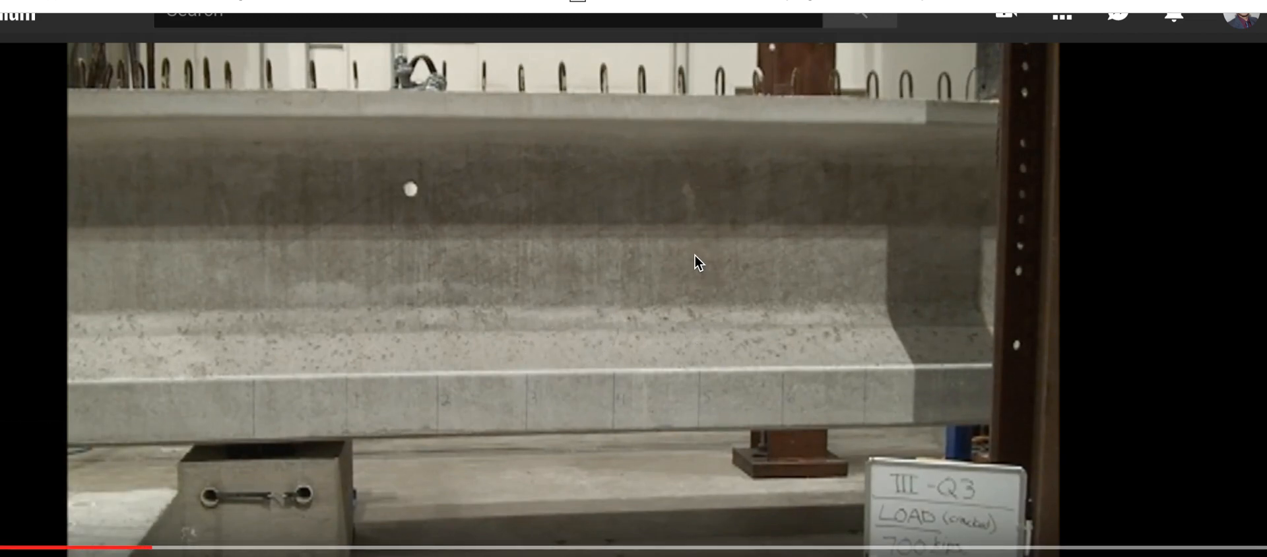
pyautogui.moveTo(734, 208)
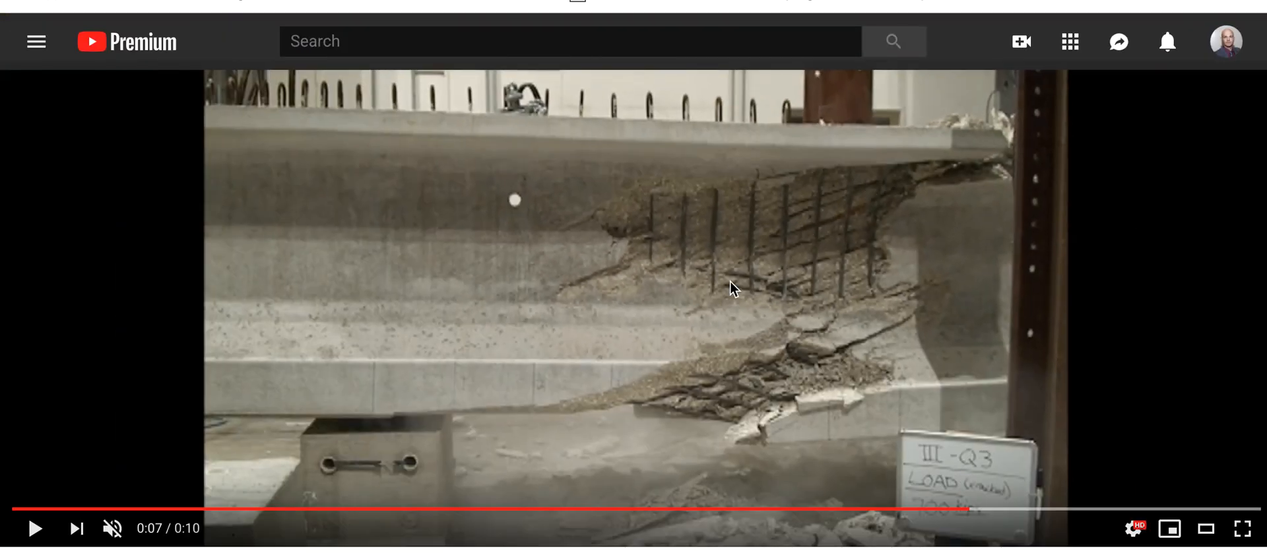
pyautogui.moveTo(812, 260)
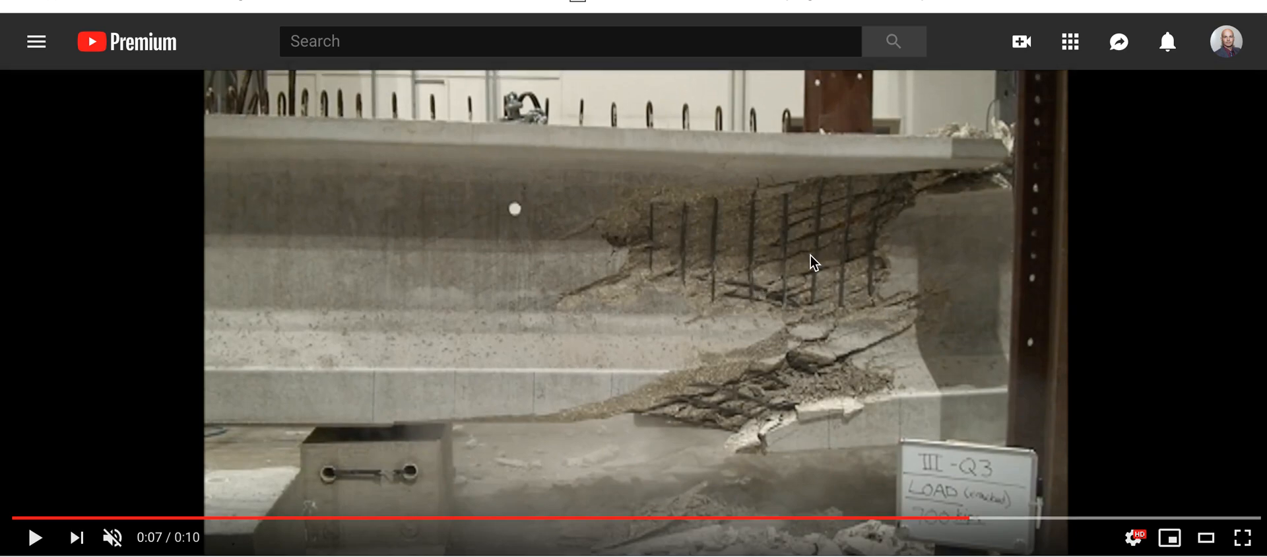